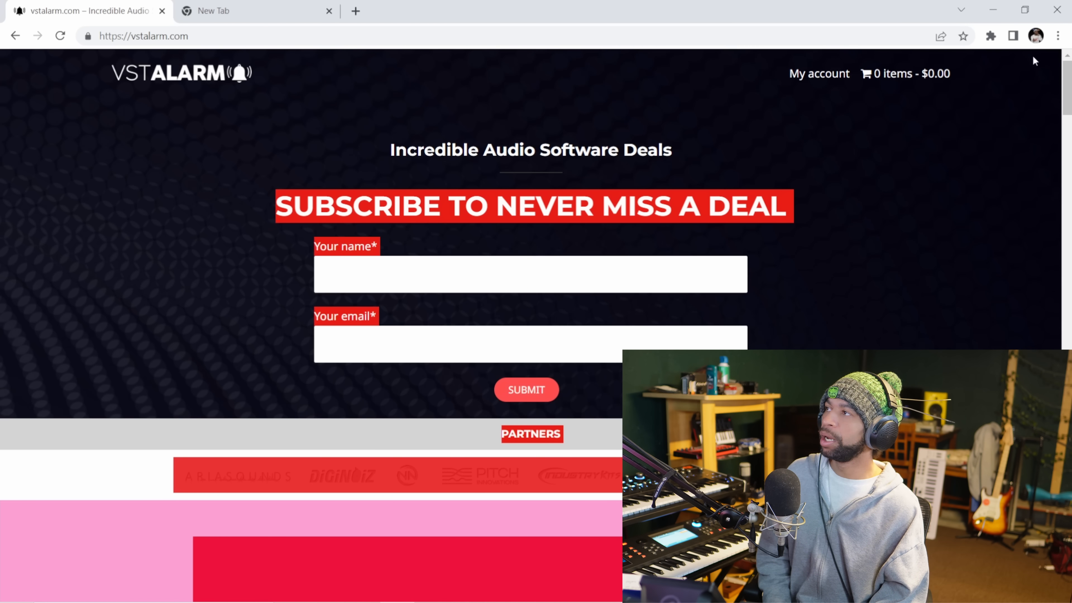
scroll("down", 3)
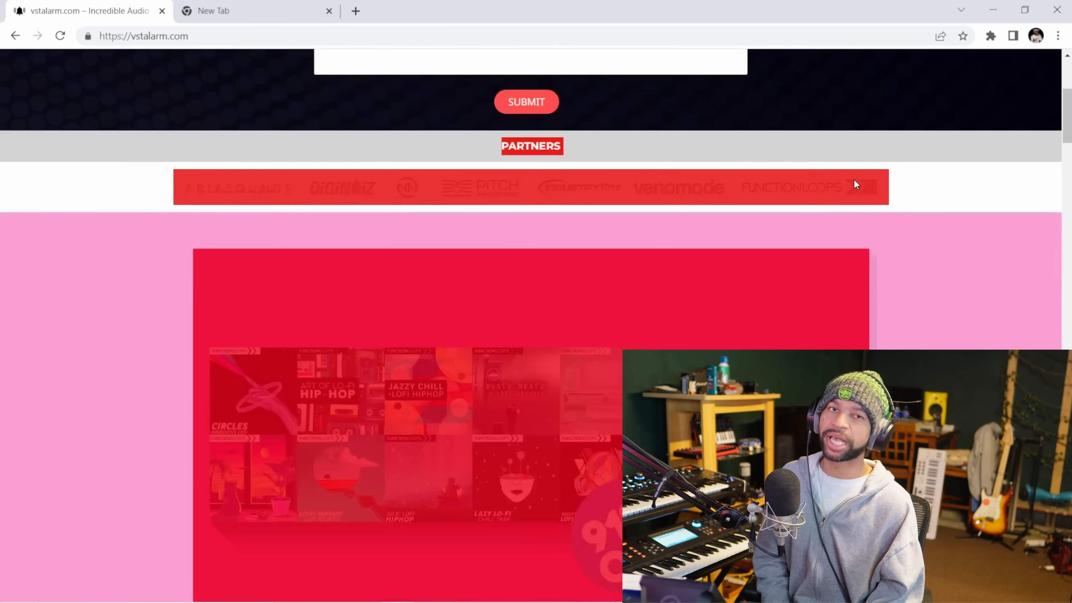
scroll("down", 3)
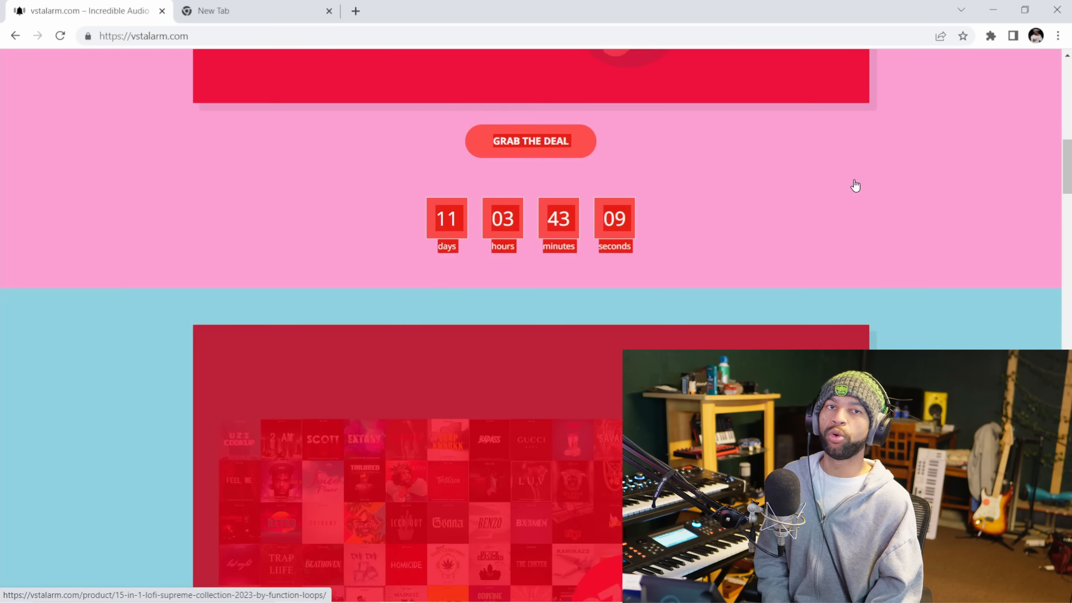
scroll("down", 3)
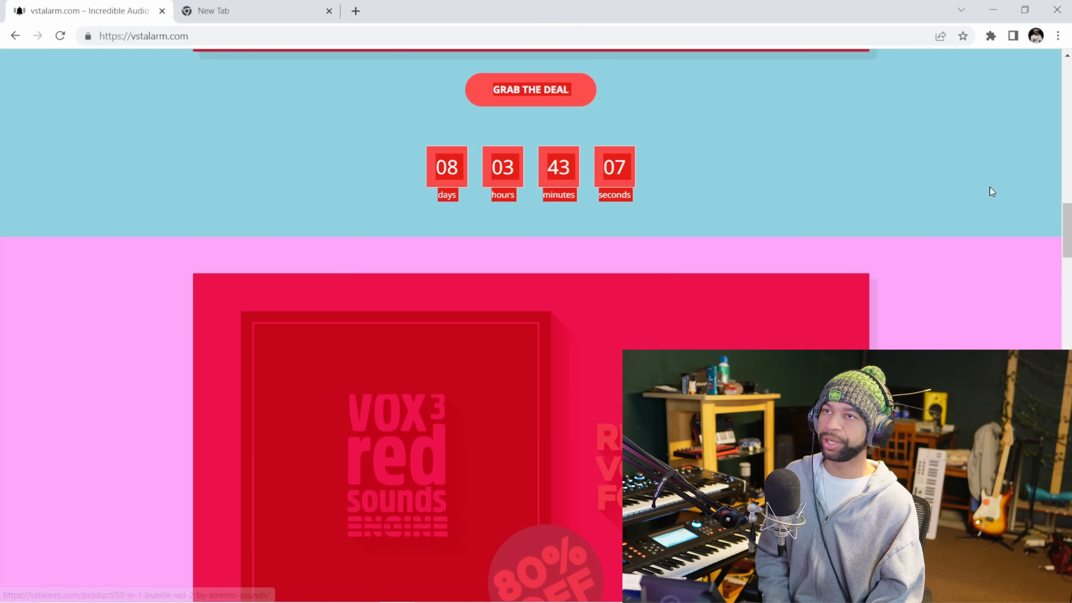
scroll("down", 3)
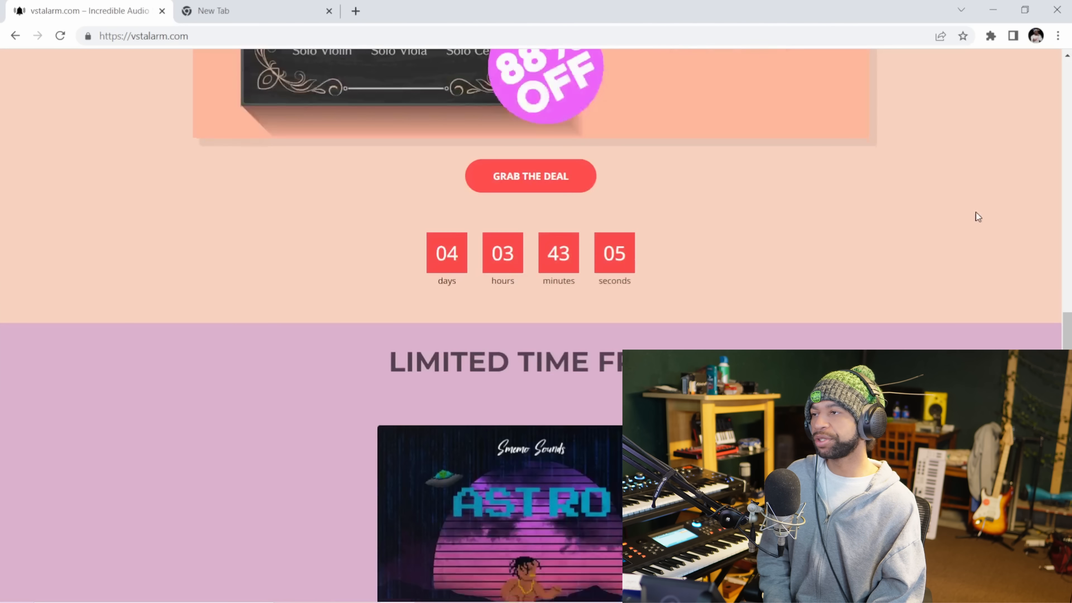
scroll("down", 3)
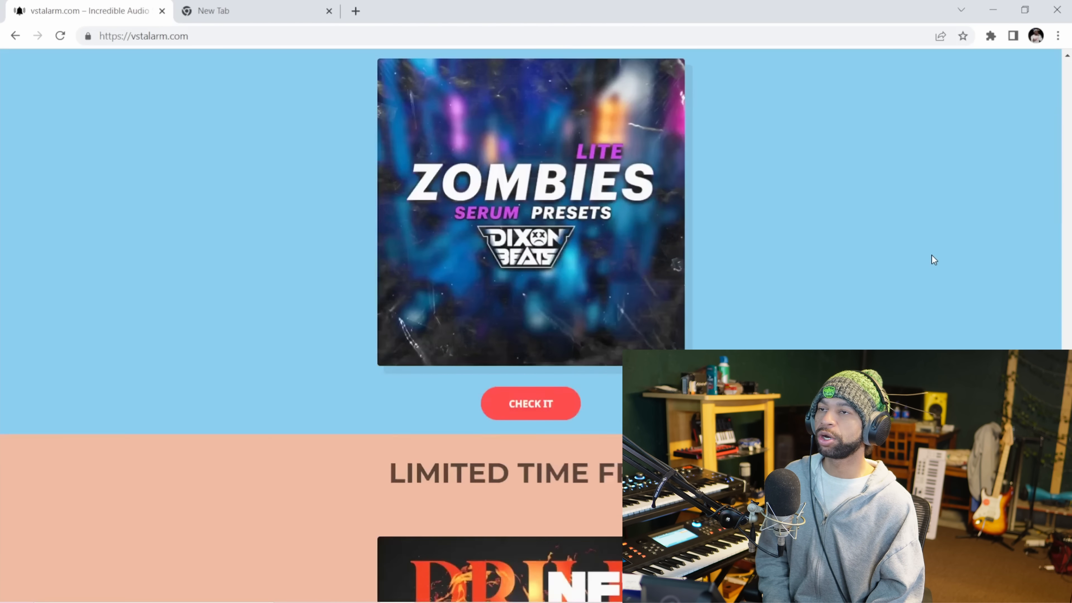
scroll("down", 3)
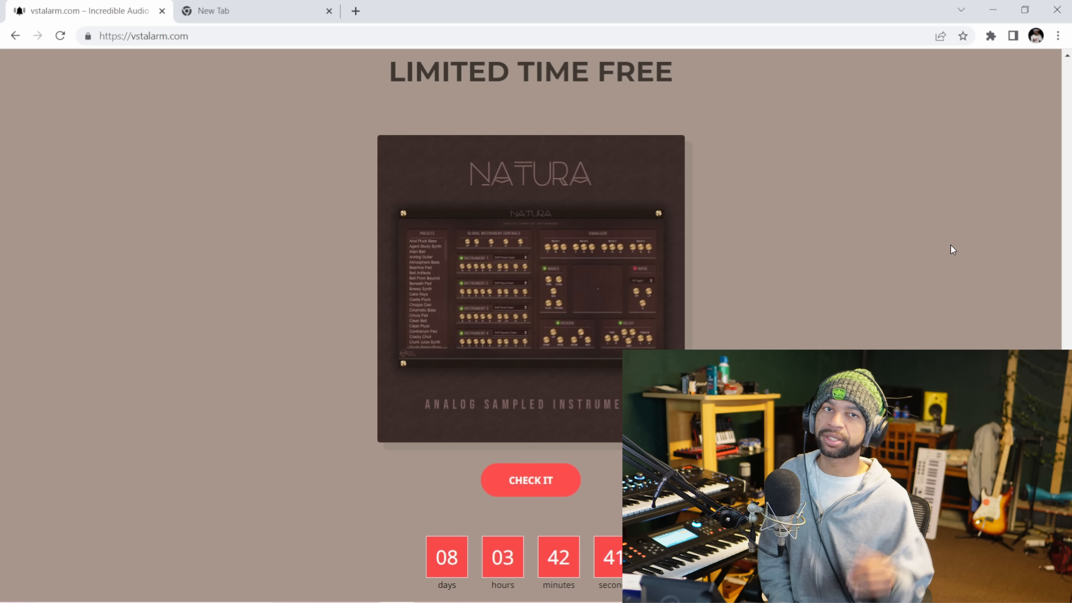
scroll("up", 3)
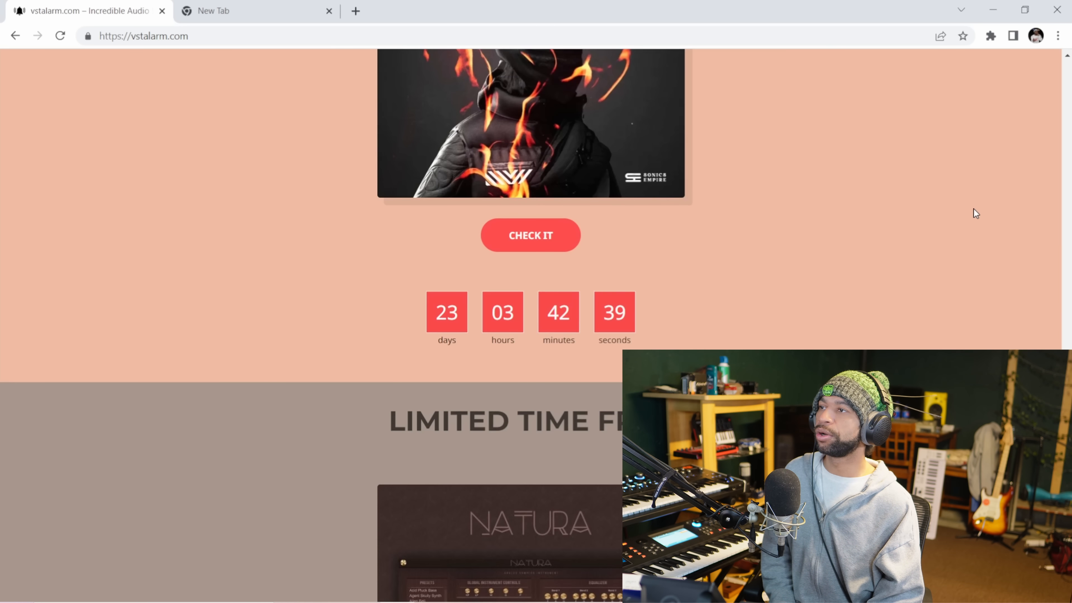
scroll("down", 3)
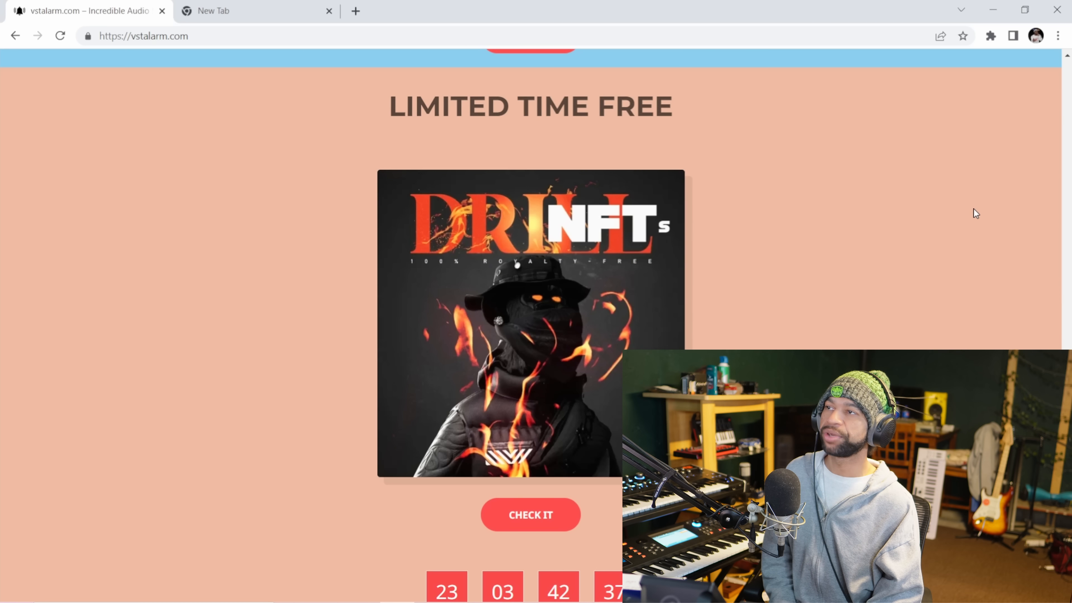
scroll("down", 3)
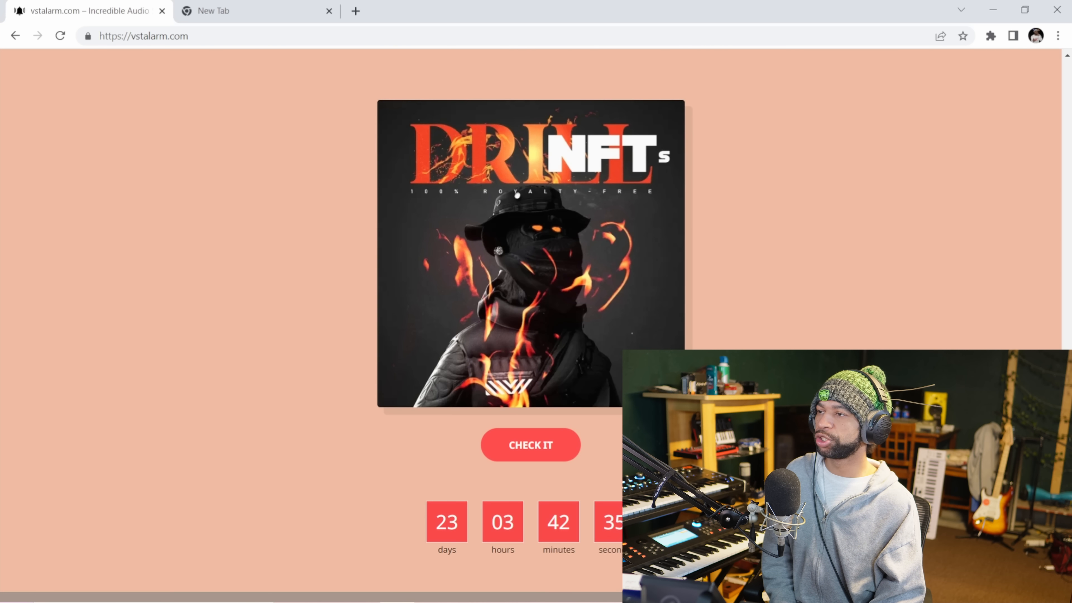